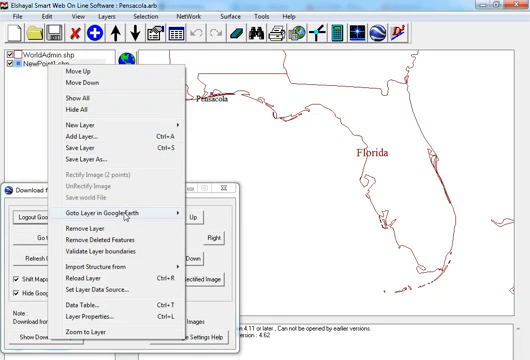
- Fly Google Earth to the current Pensacola map area via Go to
click(112, 216)
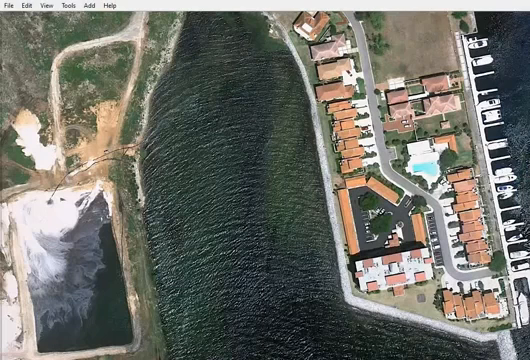
- Save the view as GE_1 in the Pensacola folder, replacing the existing file
click(10, 6)
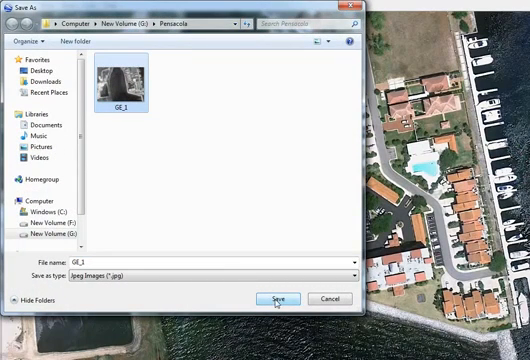
click(280, 298)
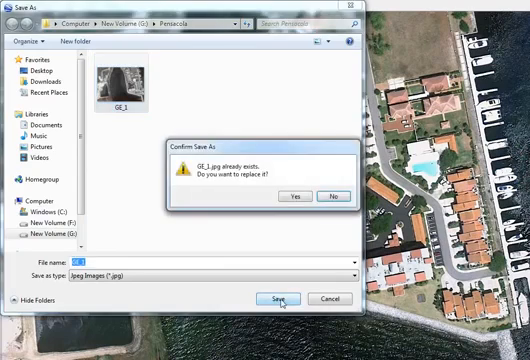
click(292, 194)
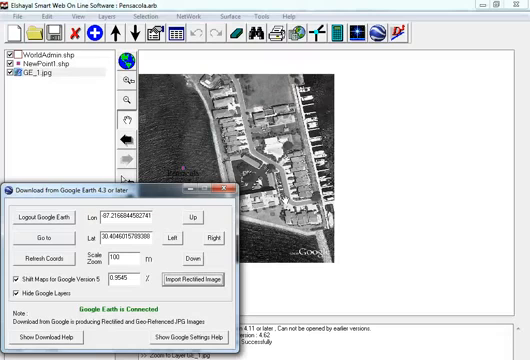
- Send Google Earth to the next waterfront area via Go to
click(216, 208)
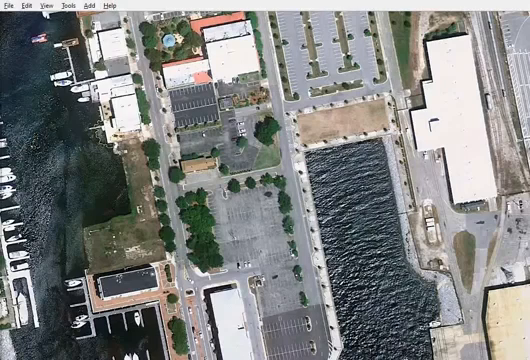
- Save the view as GE_2 in the Pensacola folder
click(10, 4)
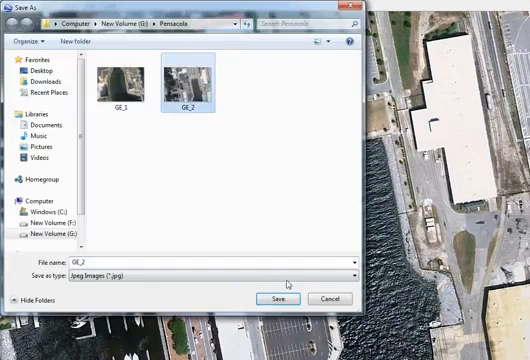
click(280, 298)
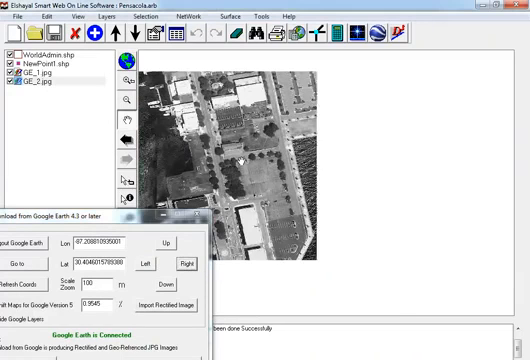
- Send the map location to Google Earth from the right-click actions
right_click(40, 72)
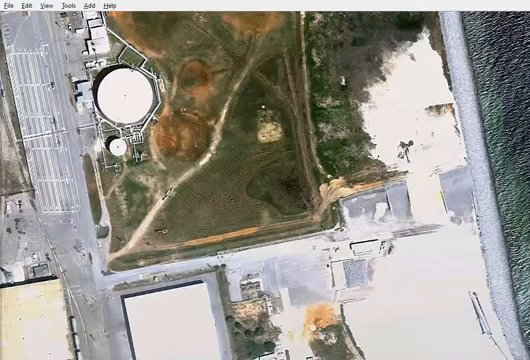
- Save the views as GE_3 and GE_4 in the Pensacola folder, replacing the existing GE_4
click(8, 4)
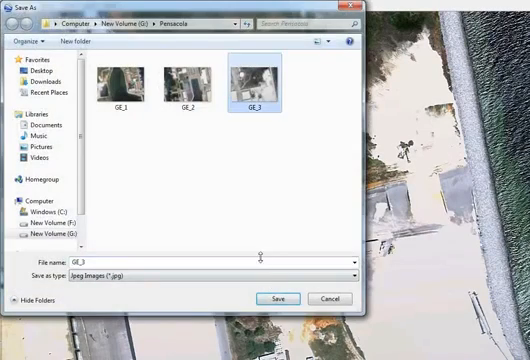
click(276, 298)
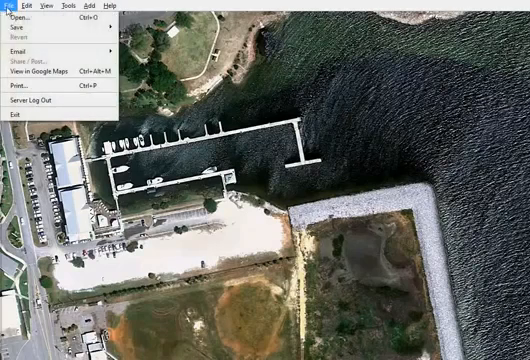
click(18, 32)
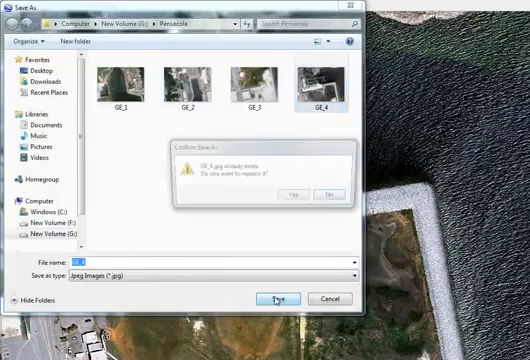
click(296, 192)
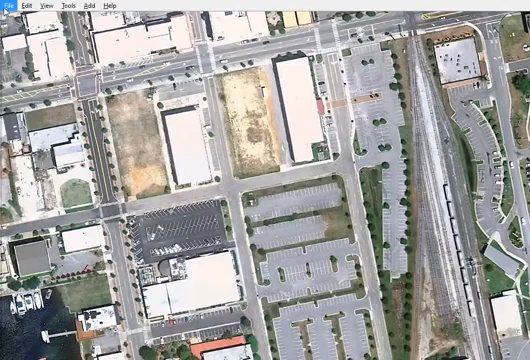
- Save the view as GE_5, replacing the existing file
click(8, 4)
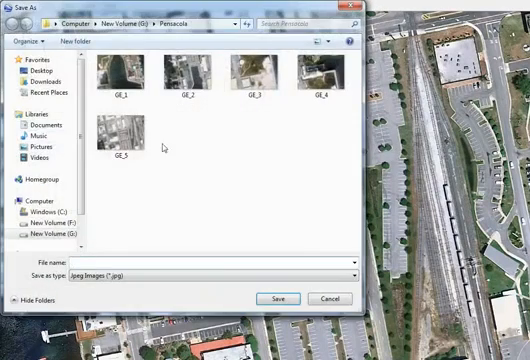
click(280, 300)
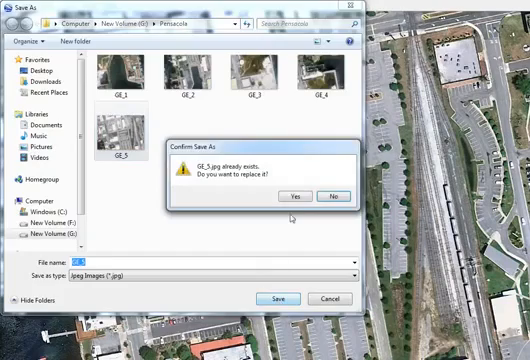
click(300, 192)
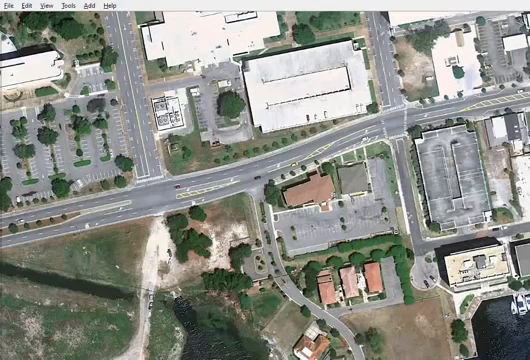
- Save the next view as GE_6, replacing the existing file
click(10, 4)
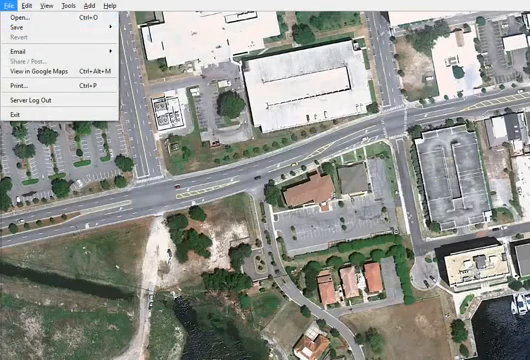
click(12, 38)
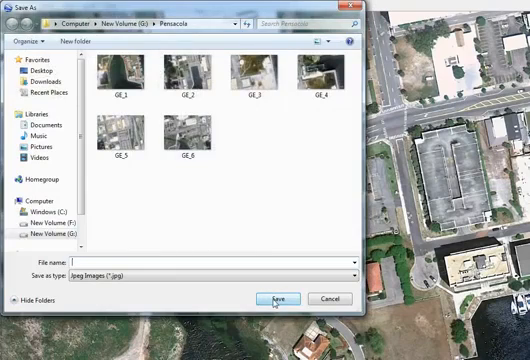
click(280, 298)
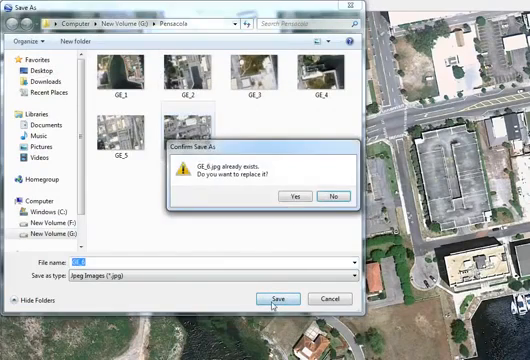
click(294, 196)
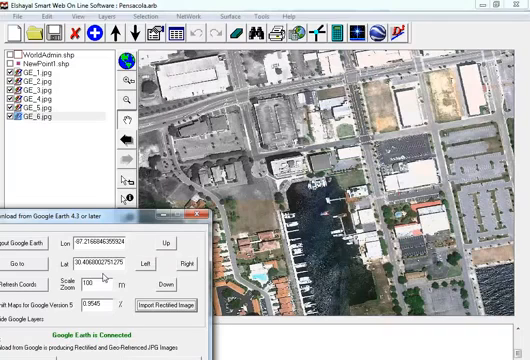
mouse_move(108, 278)
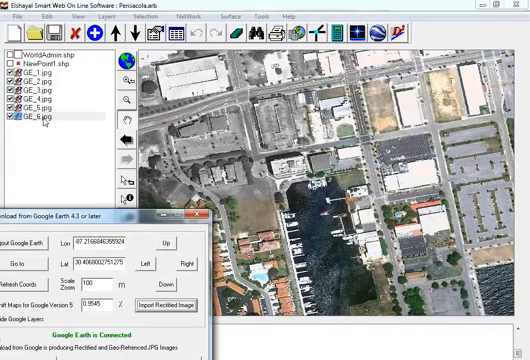